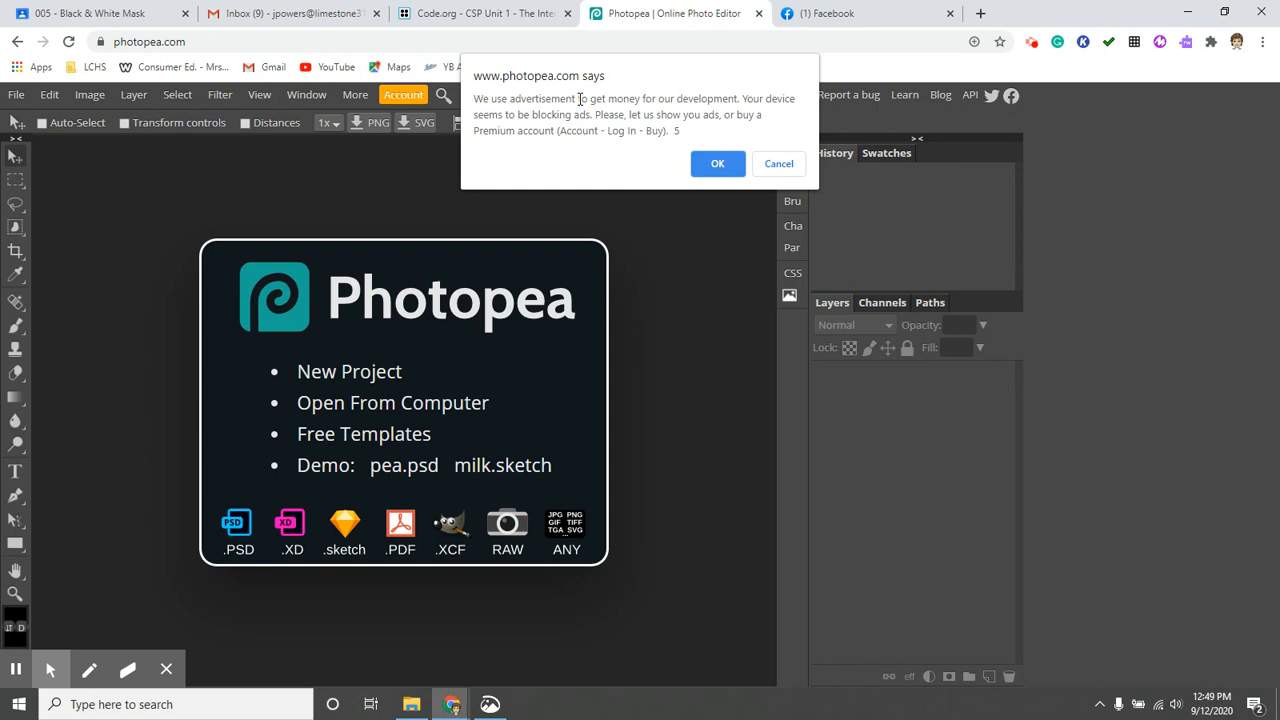
- Dismiss the 'photopea.com says' ad-blocking alert with OK
left_click(717, 163)
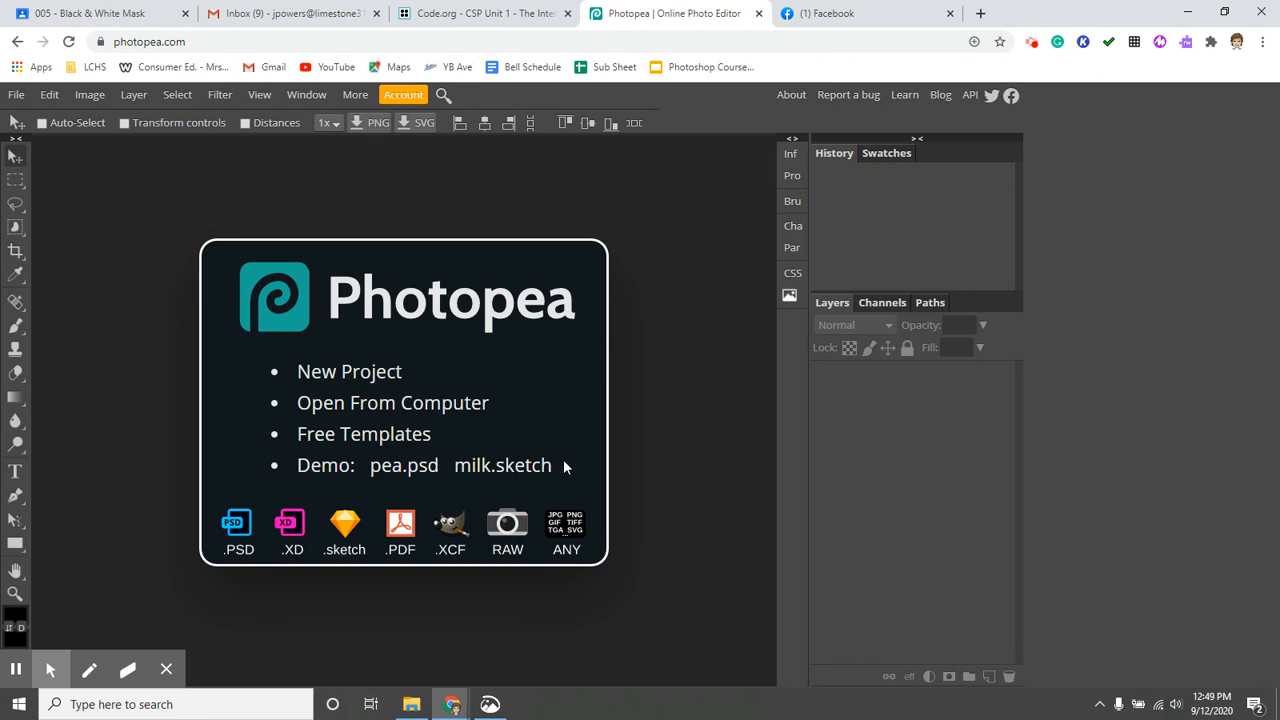
mouse_move(514, 276)
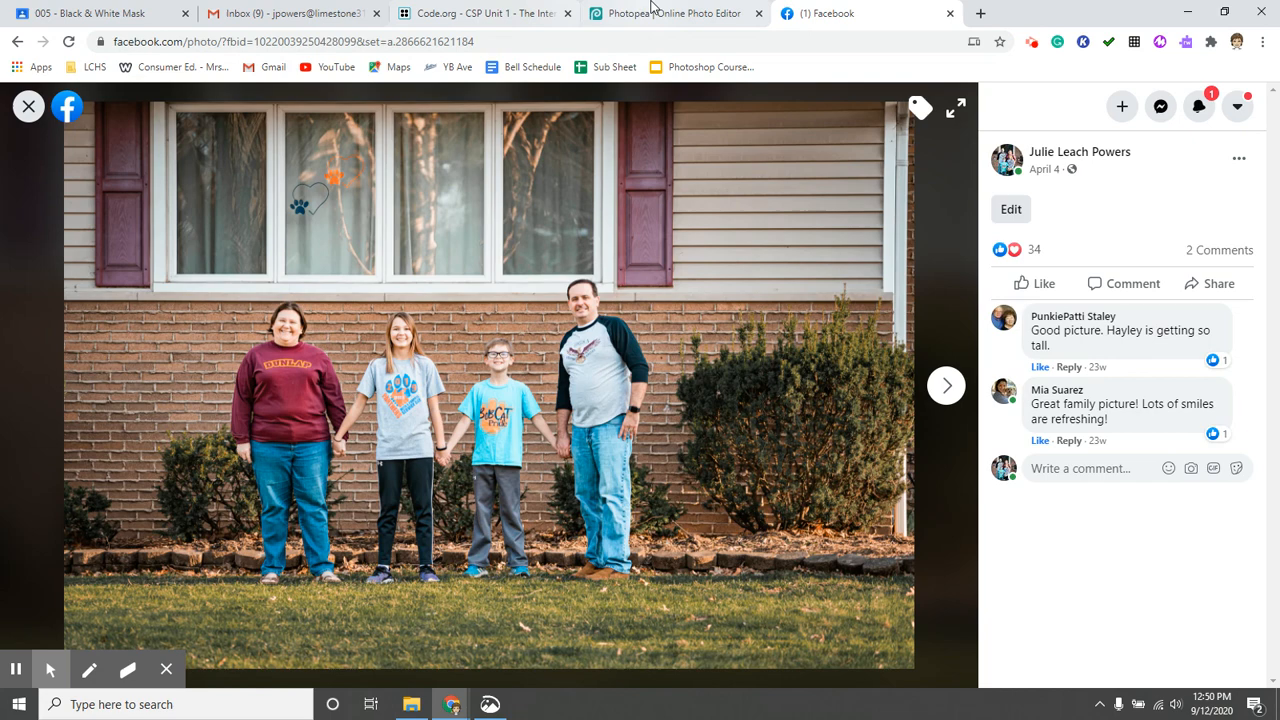
- Create a new blank project and paste the family photo in as its own layer (Ctrl+V)
left_click(660, 13)
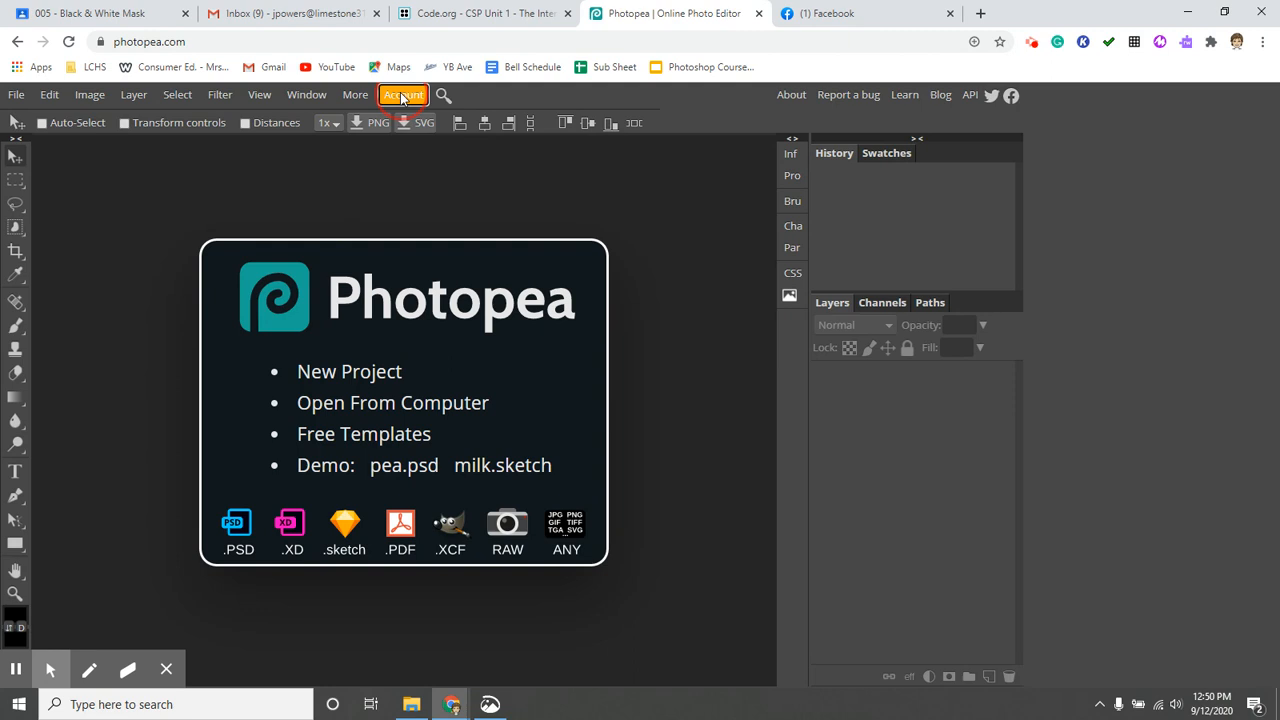
left_click(349, 371)
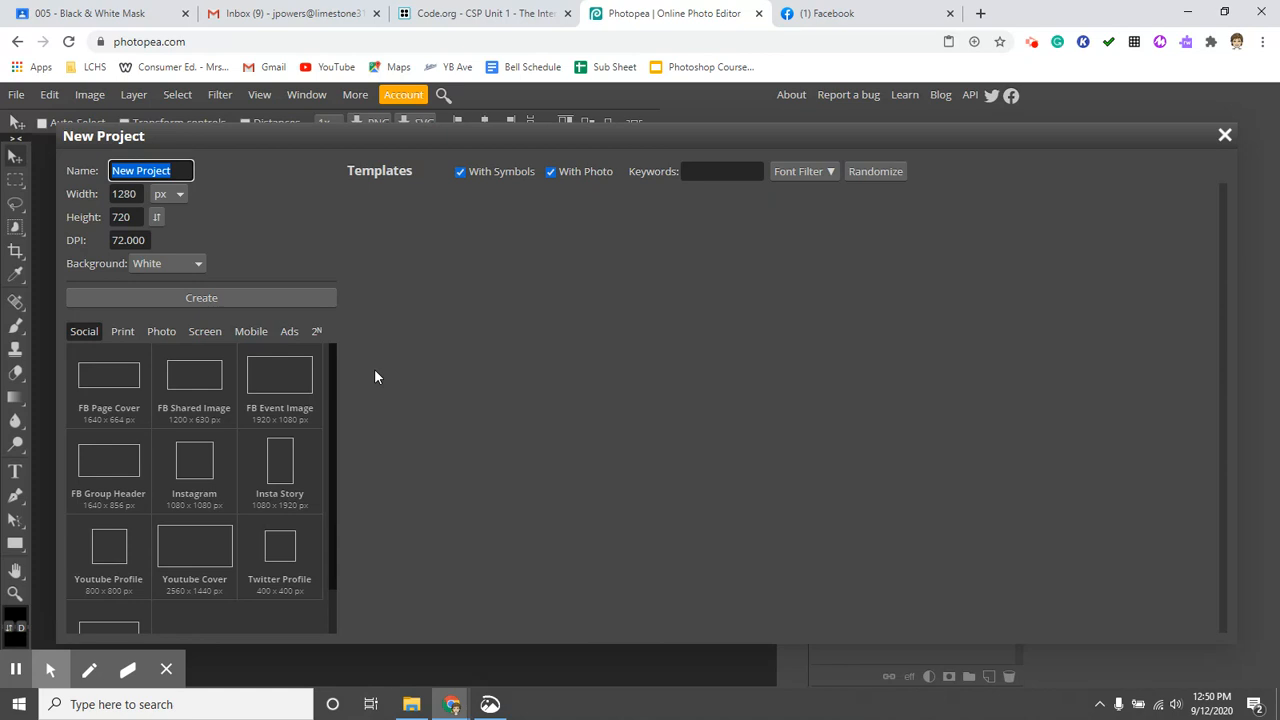
left_click(201, 297)
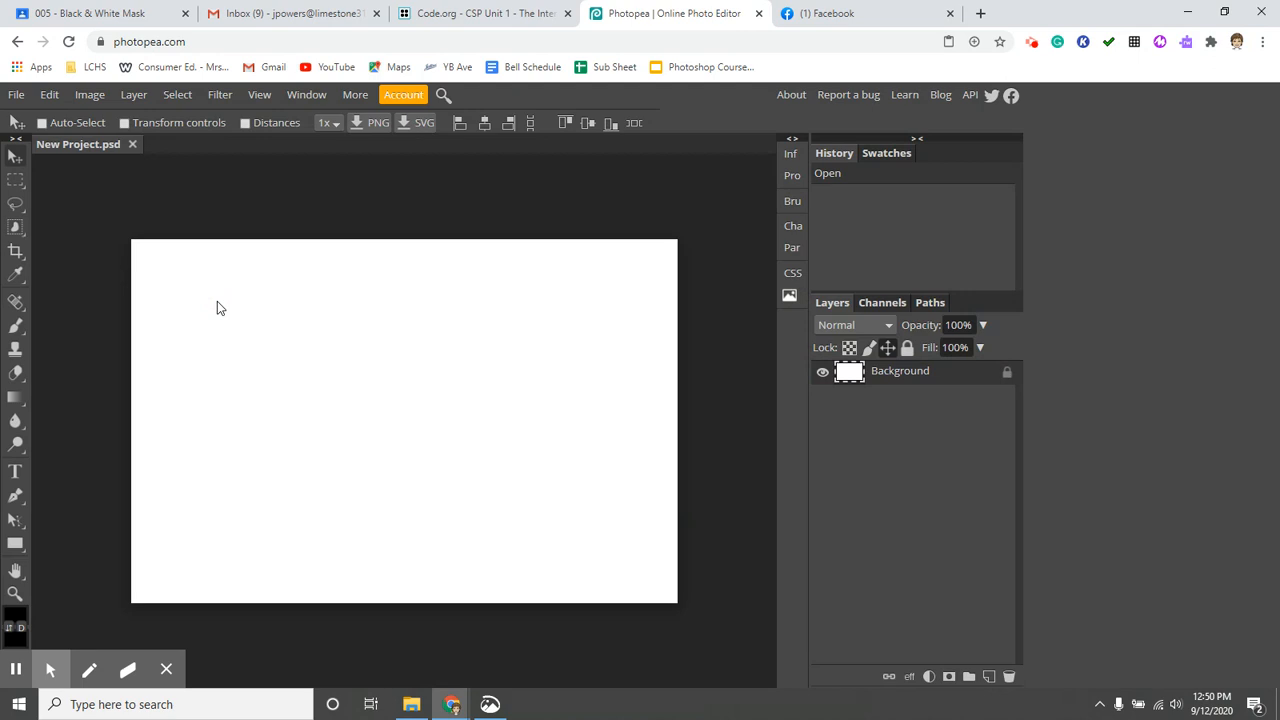
key("Ctrl+V")
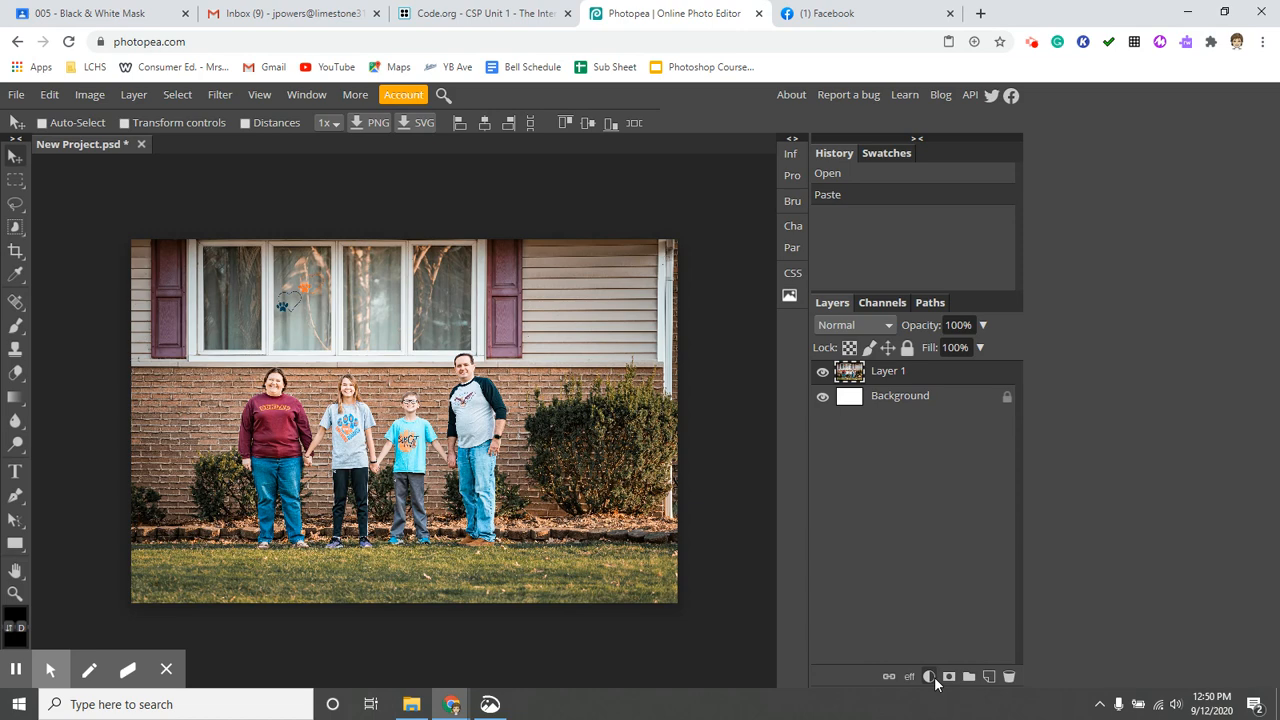
- Add a Black & White adjustment layer above the photo, turning it grayscale
left_click(929, 676)
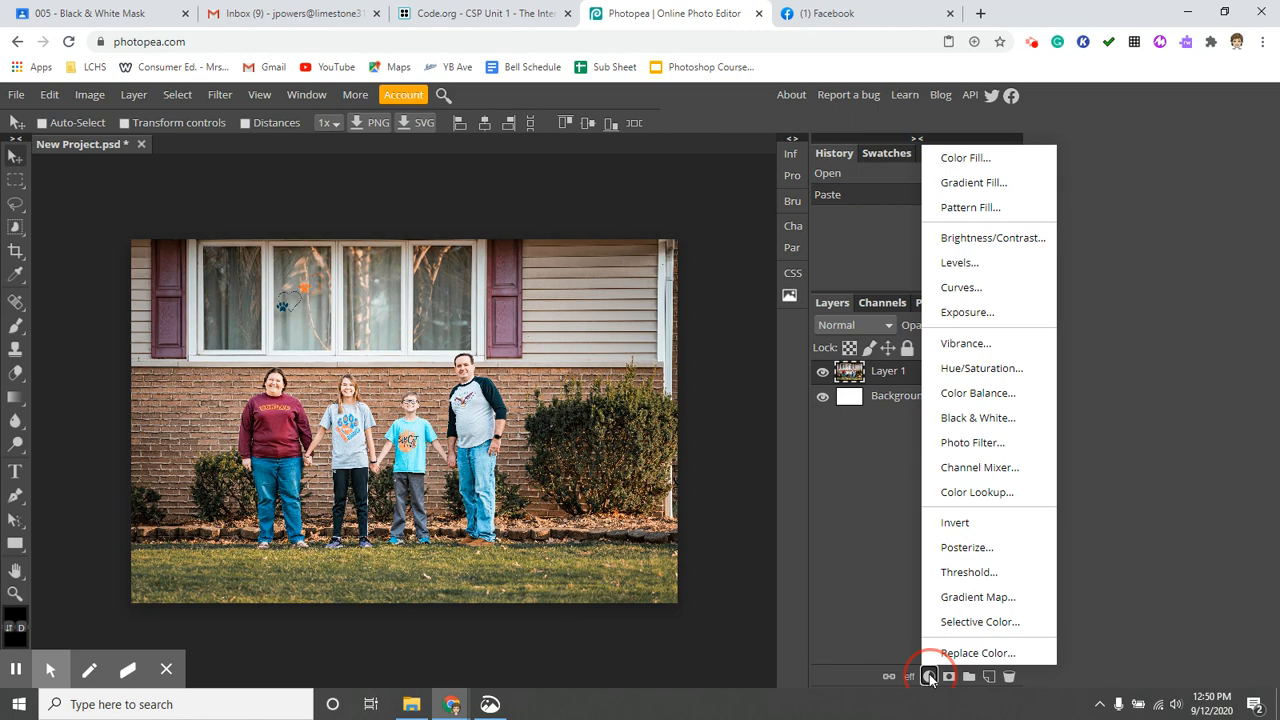
left_click(977, 418)
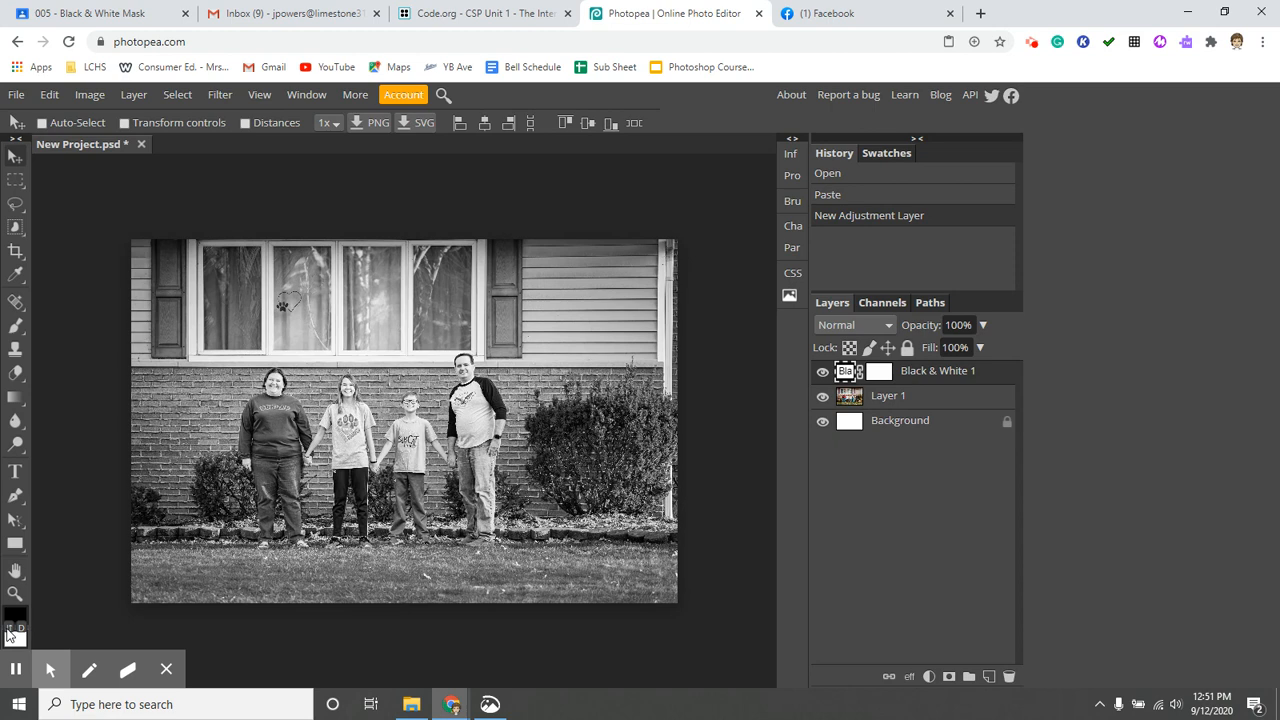
- Make black the foreground colour for painting on the Black & White mask
left_click(14, 328)
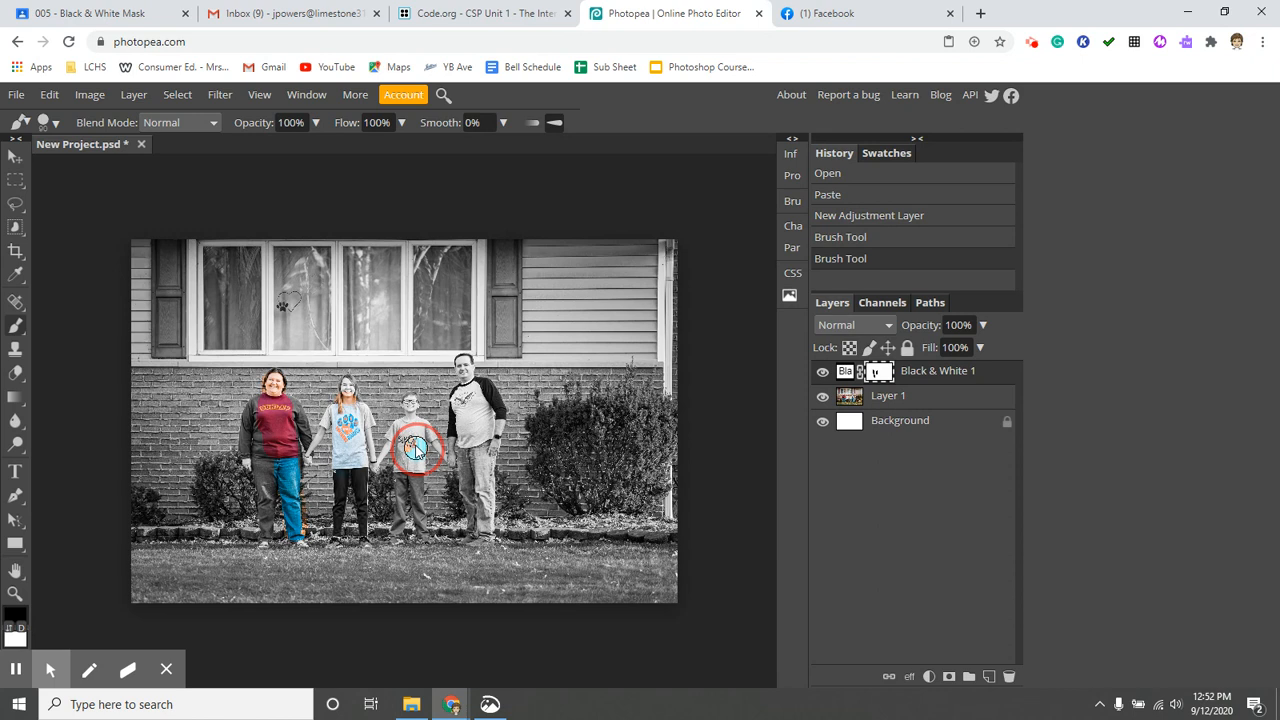
- Brush black on the mask over the boy's shirt to reveal its blue color
left_click_drag(415, 450, 510, 410)
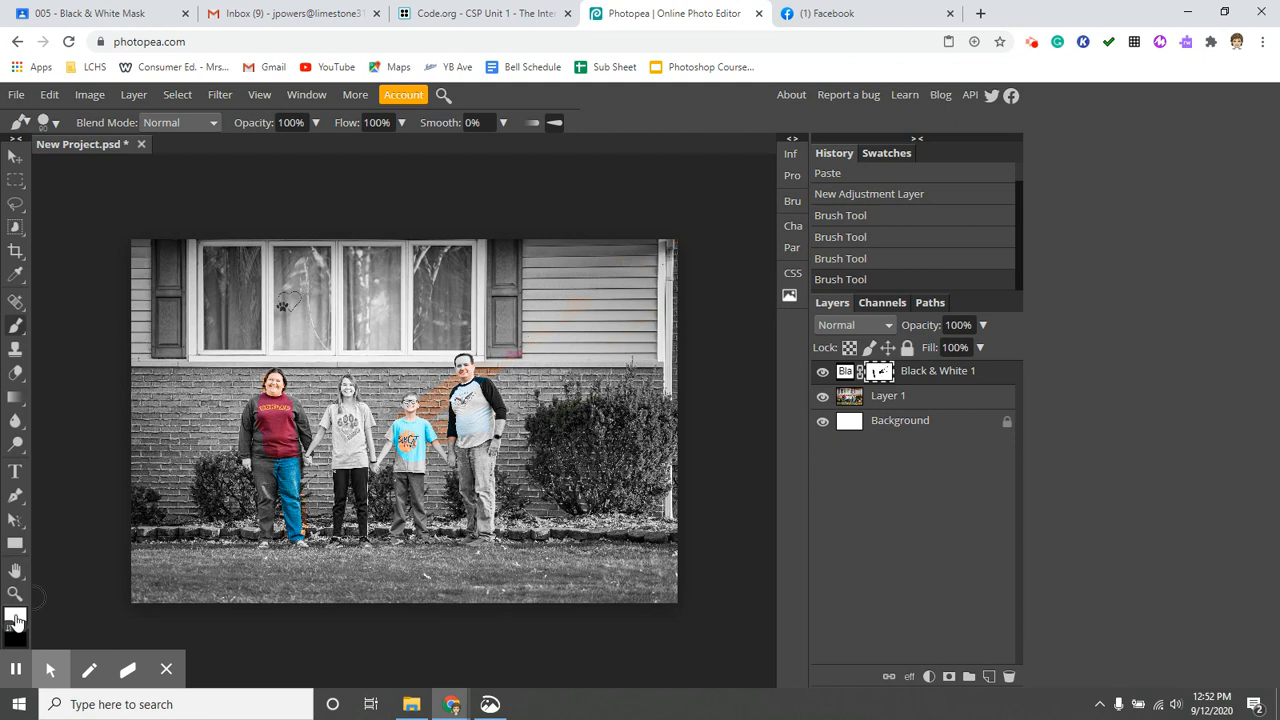
- Swap back to black and brush the mask over the girl's shirt and father's jeans
left_click(250, 460)
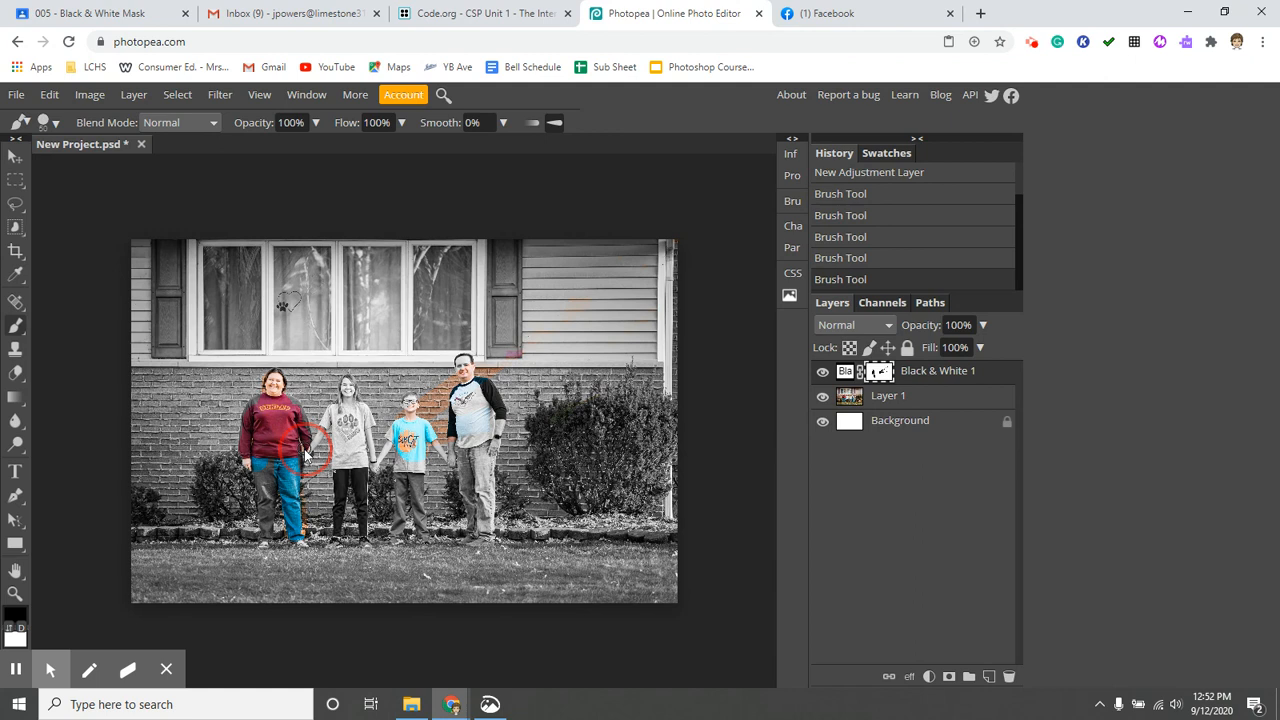
left_click_drag(305, 450, 265, 490)
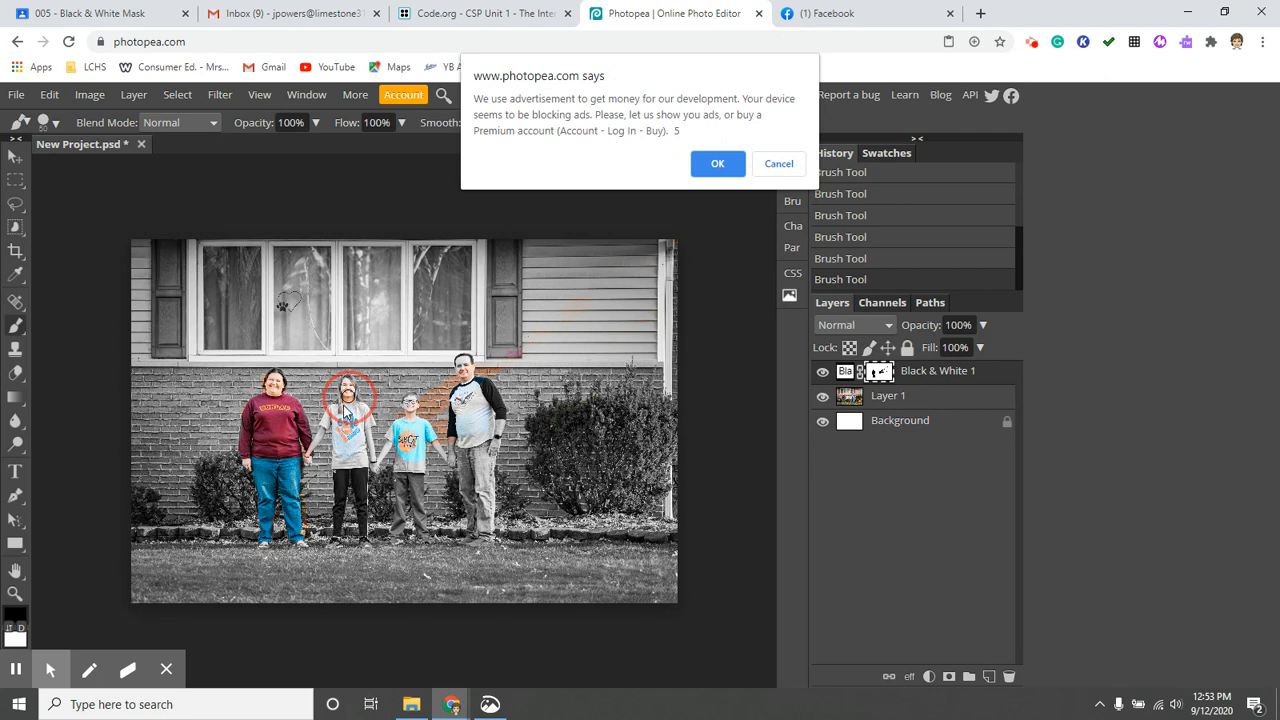
left_click(717, 163)
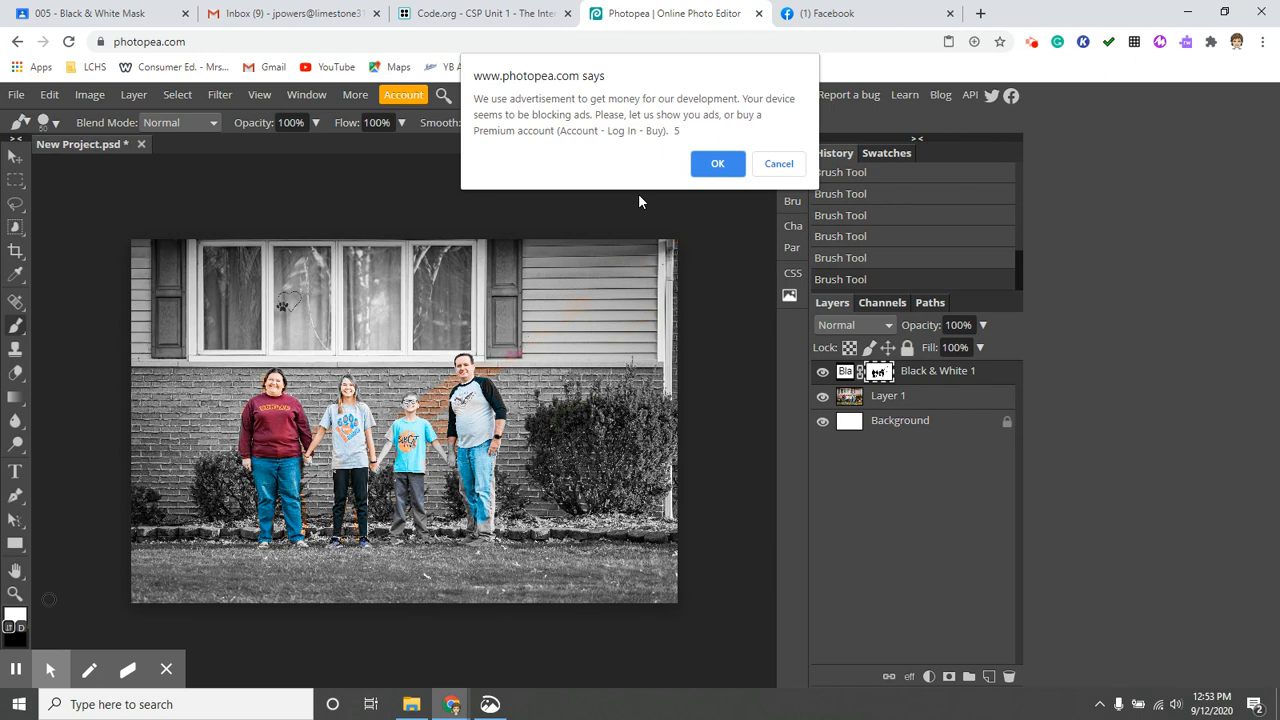
- Erase the orange wall streak with white, then restore color near the boy and father in black
left_click(717, 163)
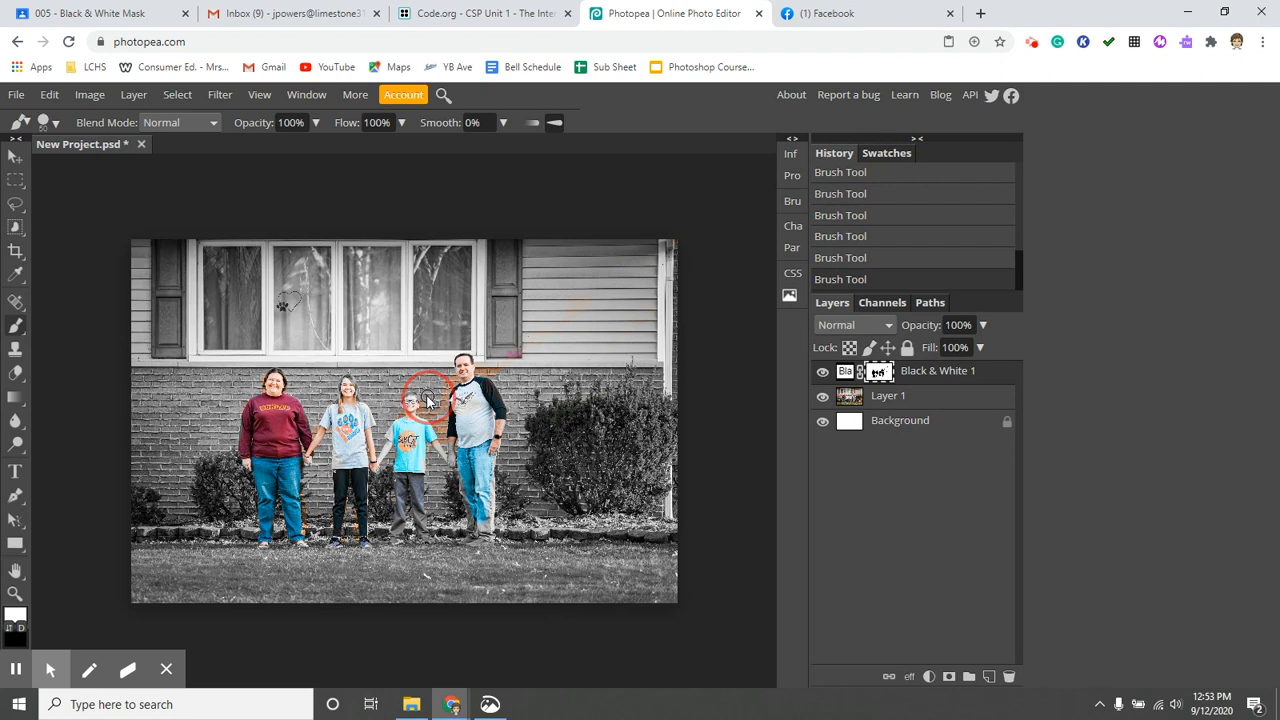
left_click_drag(430, 390, 455, 375)
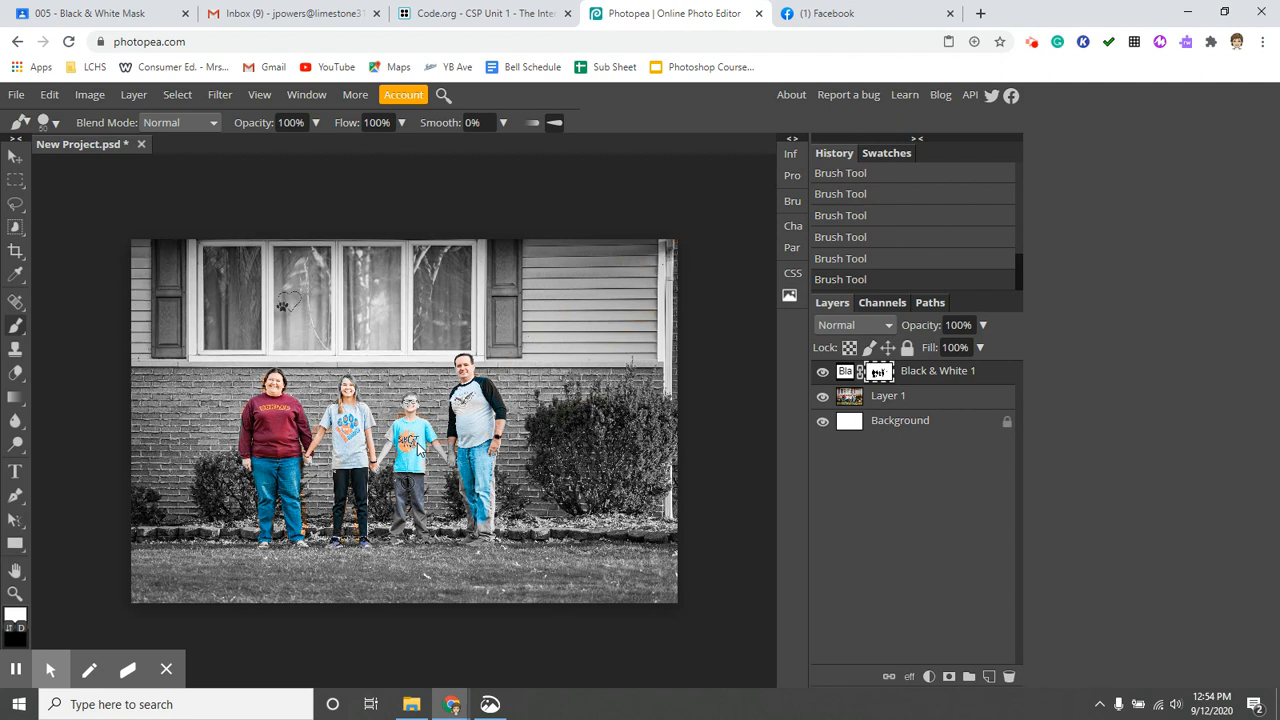
left_click(443, 450)
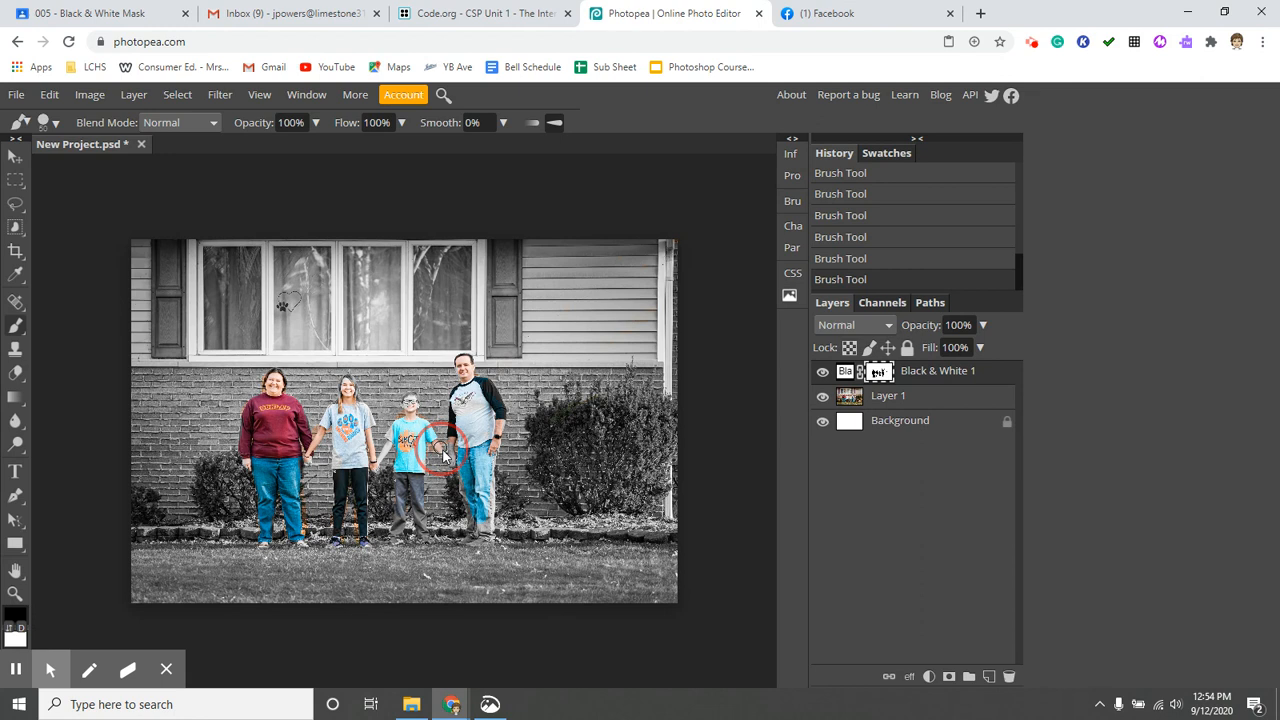
left_click_drag(445, 450, 477, 515)
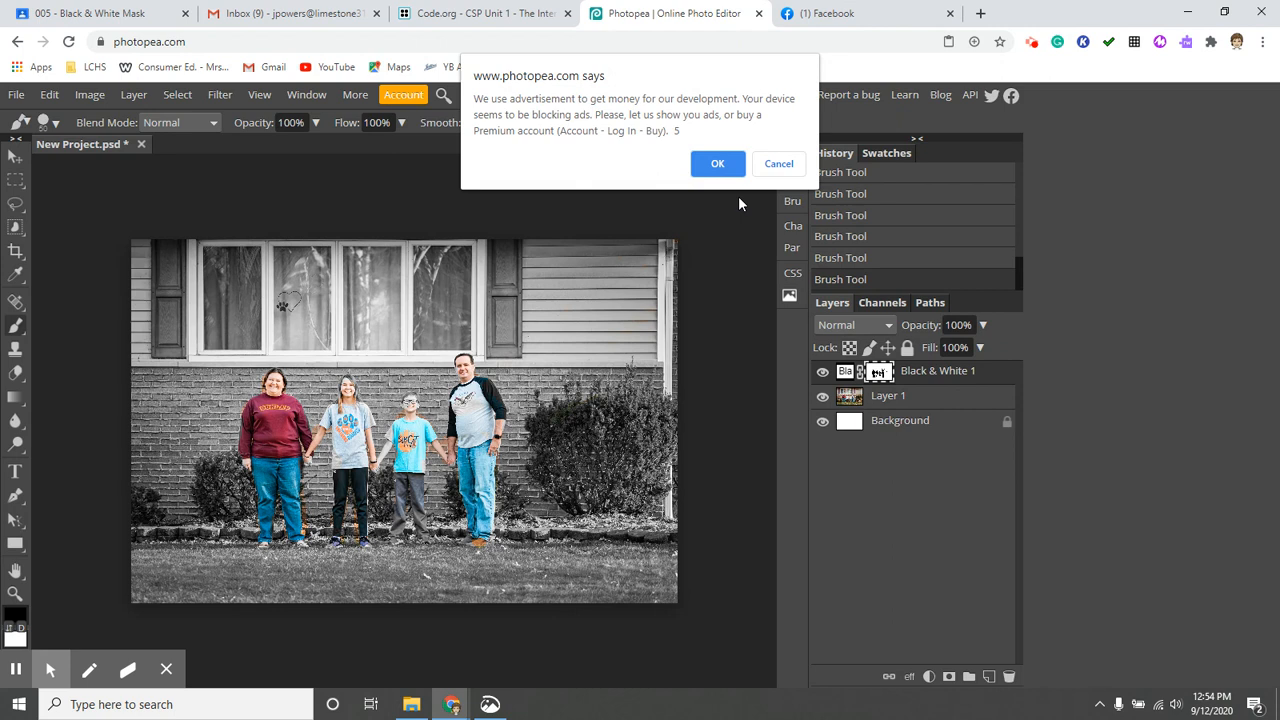
- Clear the ad alert and brush color back onto the father's shirt and jeans
left_click(717, 163)
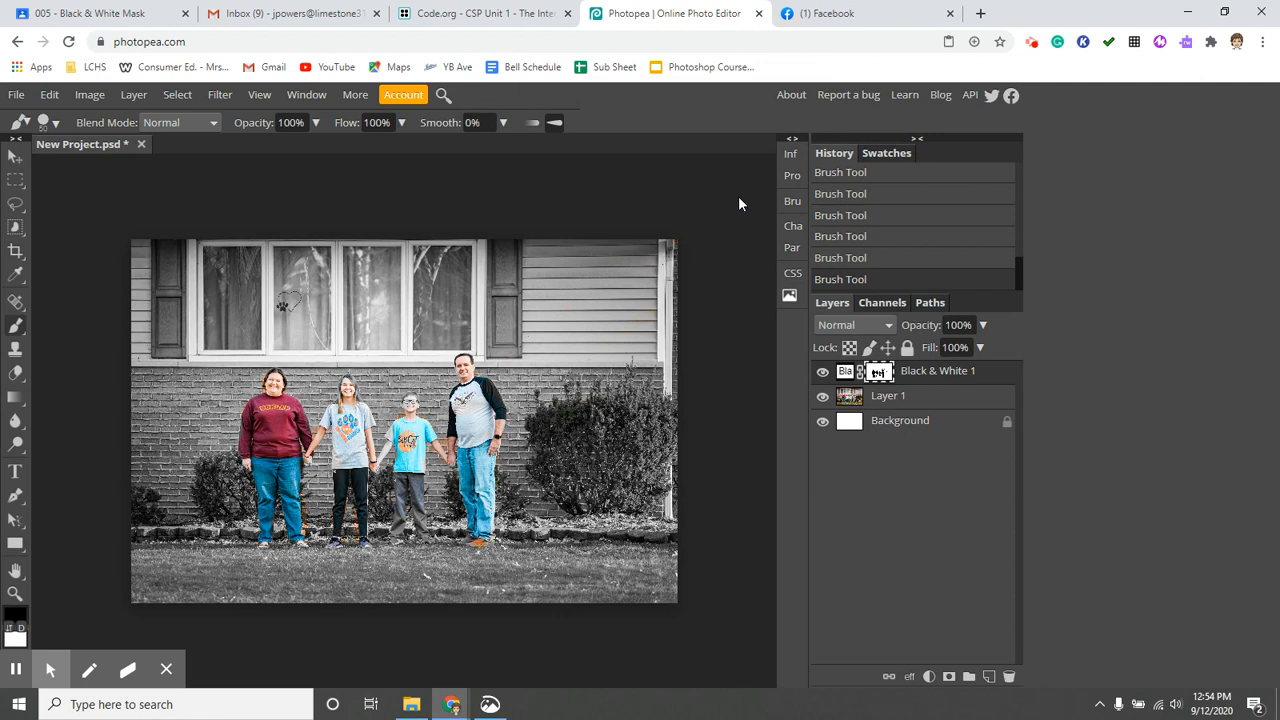
left_click(348, 385)
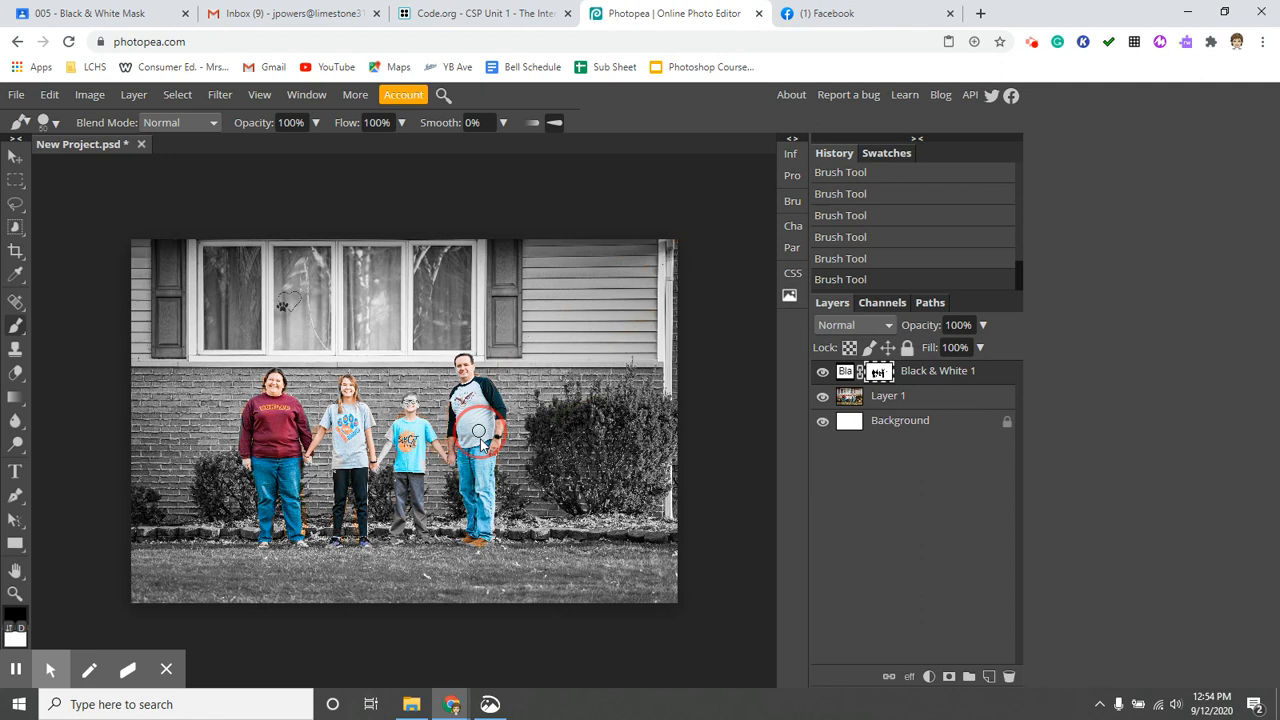
left_click_drag(480, 430, 490, 545)
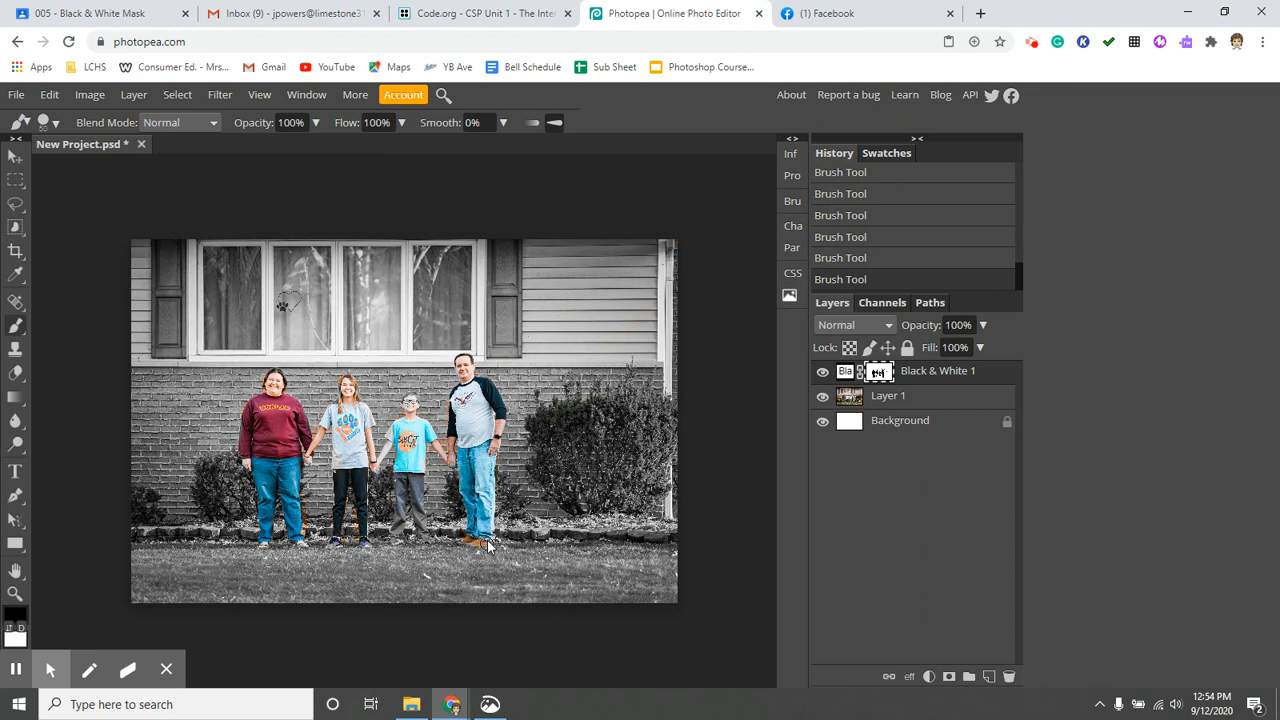